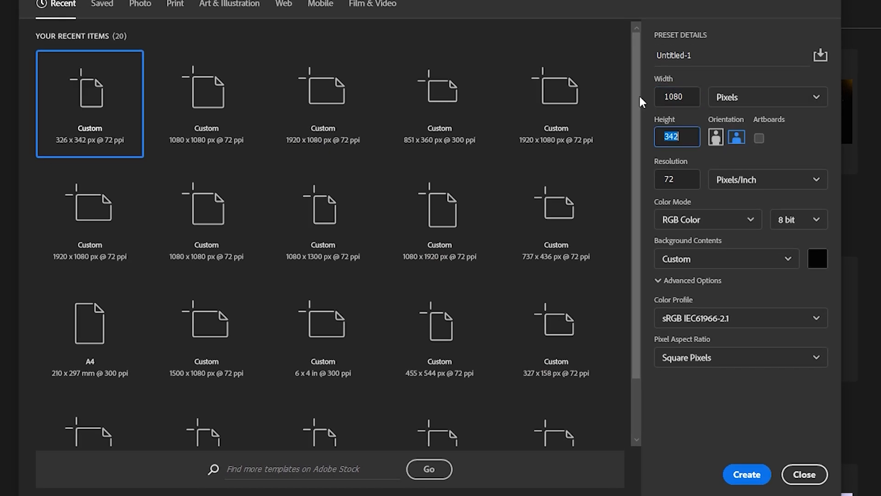
- Create a new 1080 × 1350 px portrait document with a black background
click(715, 138)
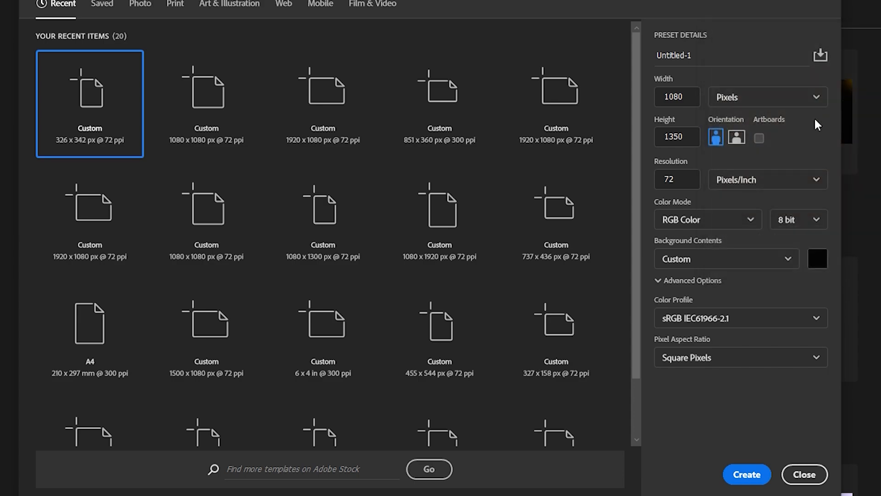
click(747, 474)
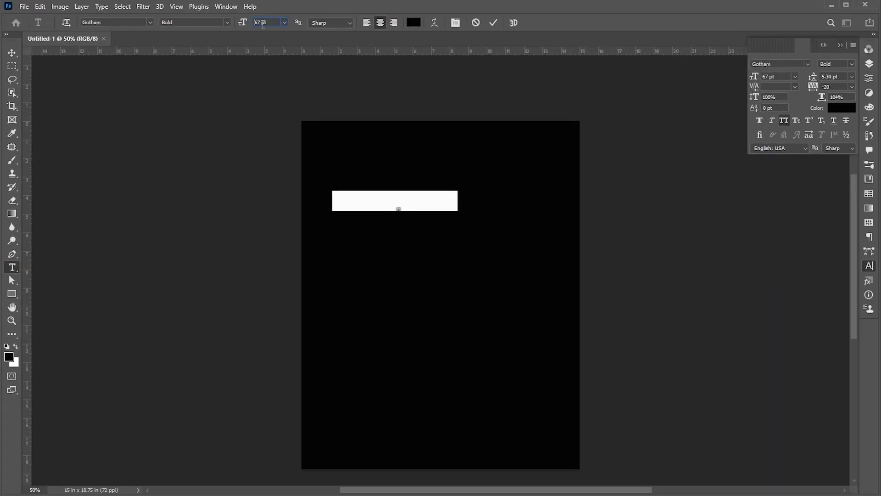
- Type white JUST DO IT at 90 pt and set its font to Gobold Regular
click(414, 23)
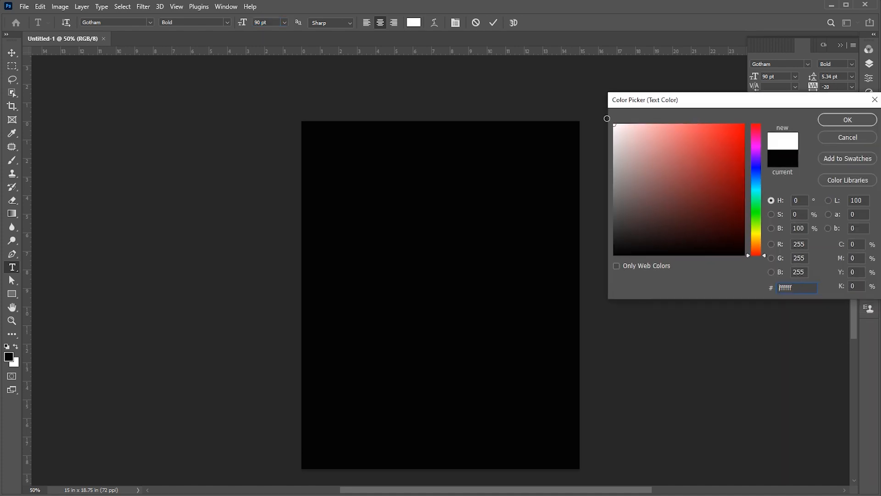
click(847, 119)
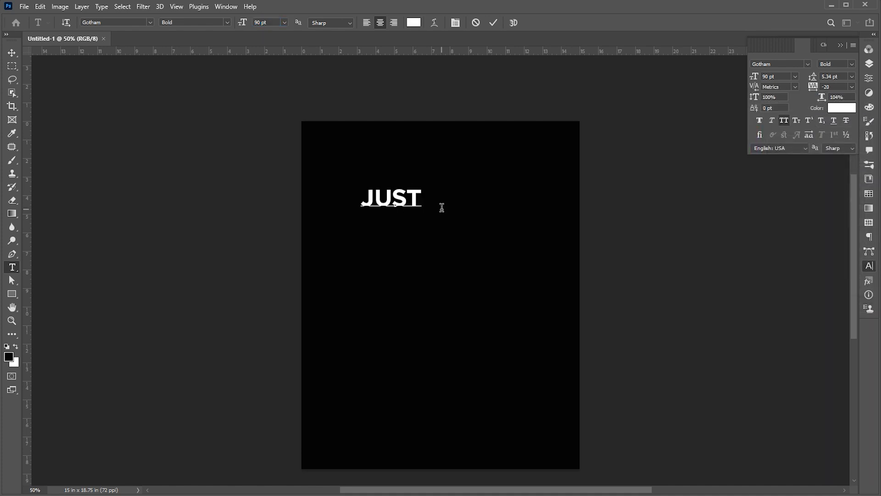
text(DO IT)
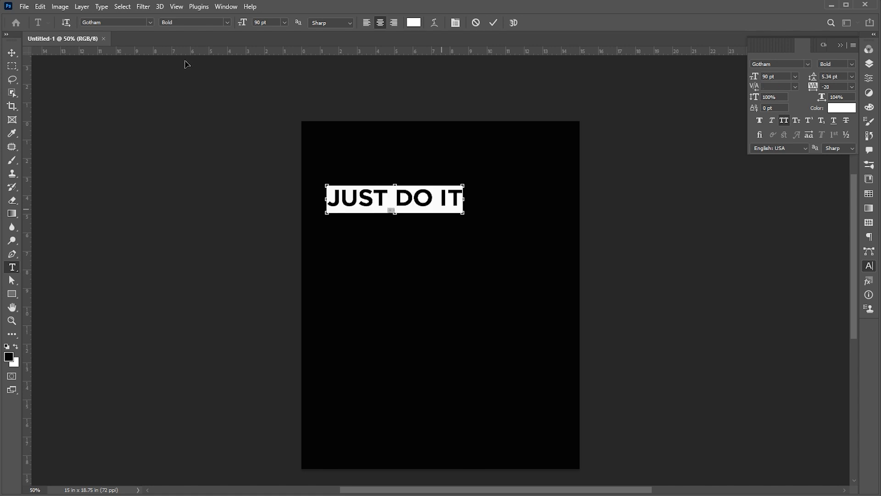
text(gobo)
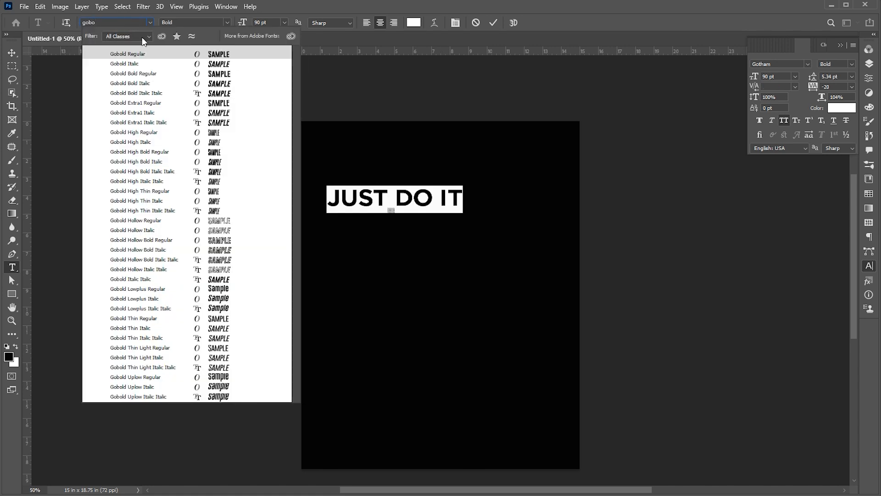
click(128, 53)
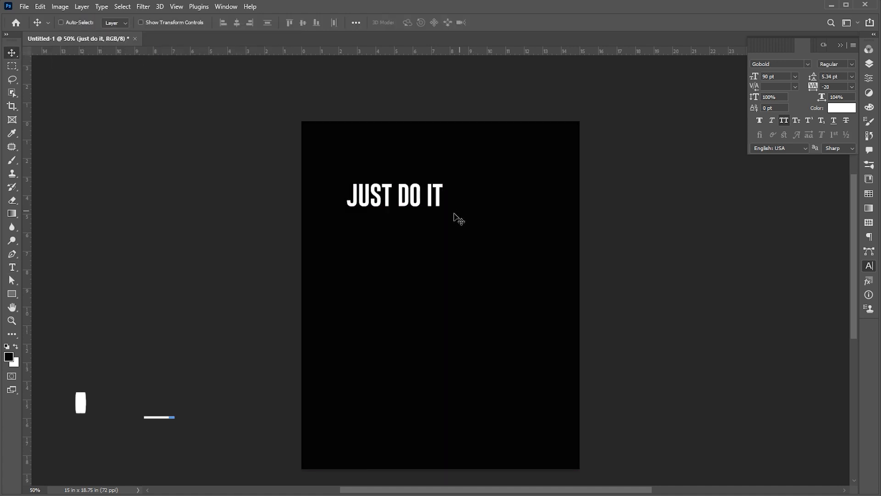
- Convert the JUST DO IT text to a shape and stretch it tall down the poster
key(ctrl+t)
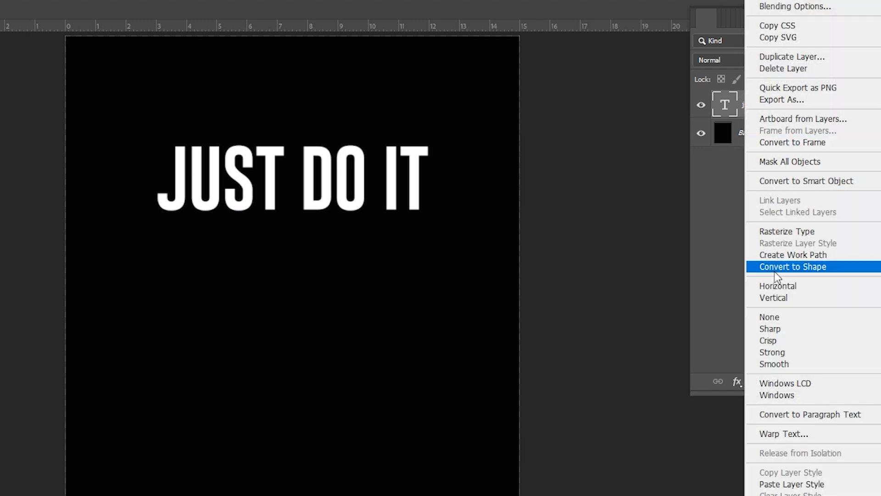
click(792, 266)
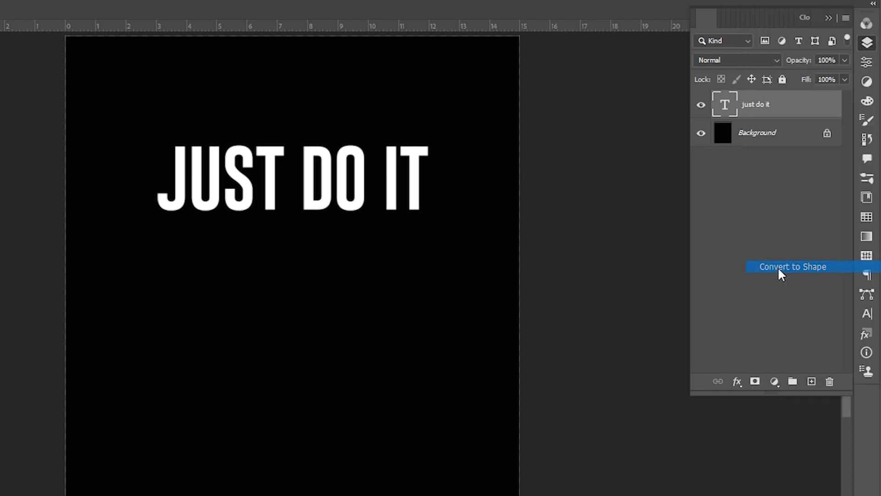
click(792, 266)
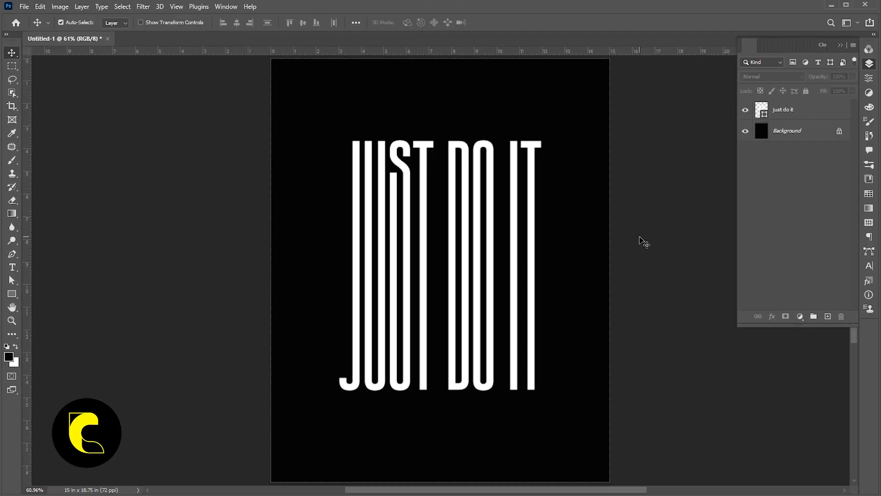
- Convert the stretched JUST DO IT shape layer into a smart object
right_click(783, 109)
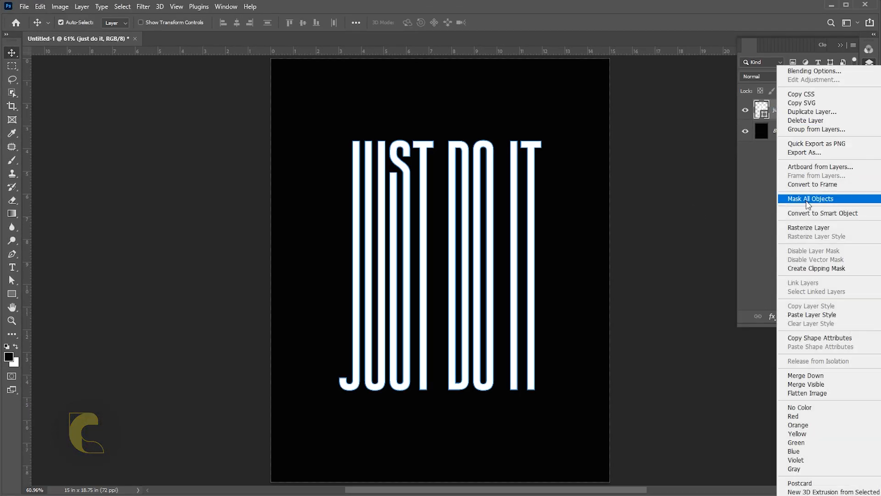
mouse_move(823, 213)
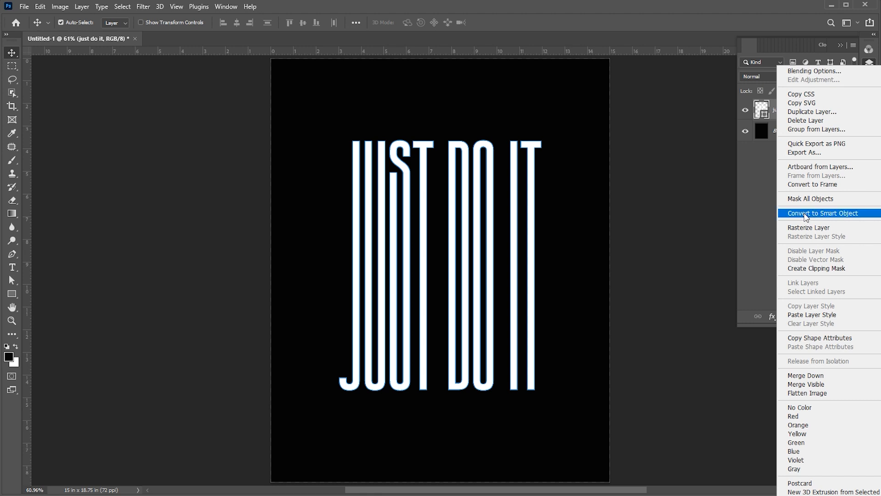
click(822, 212)
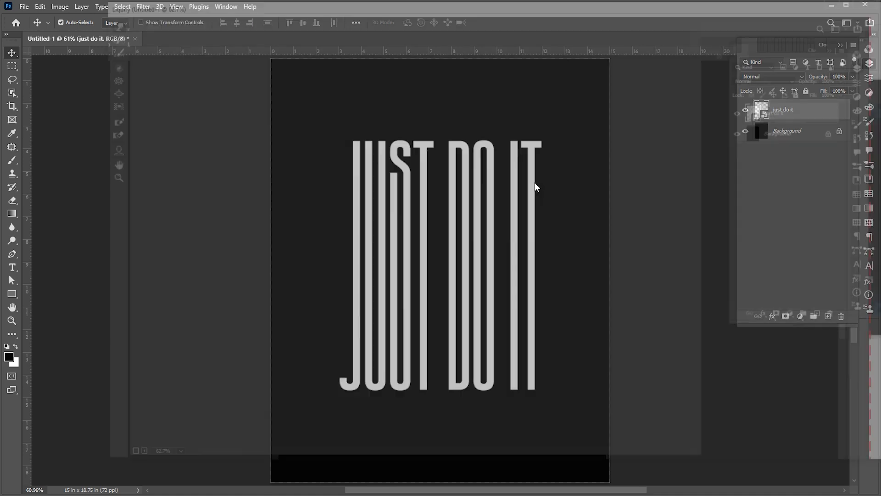
- Liquify the lettering with a size-90 Forward Warp in wavy zigzags across its middle and lower parts
click(143, 7)
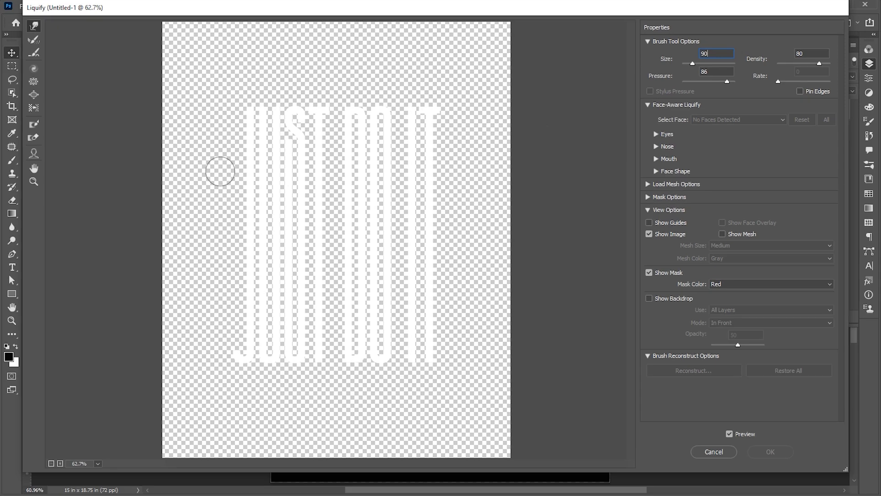
drag(220, 172, 424, 172)
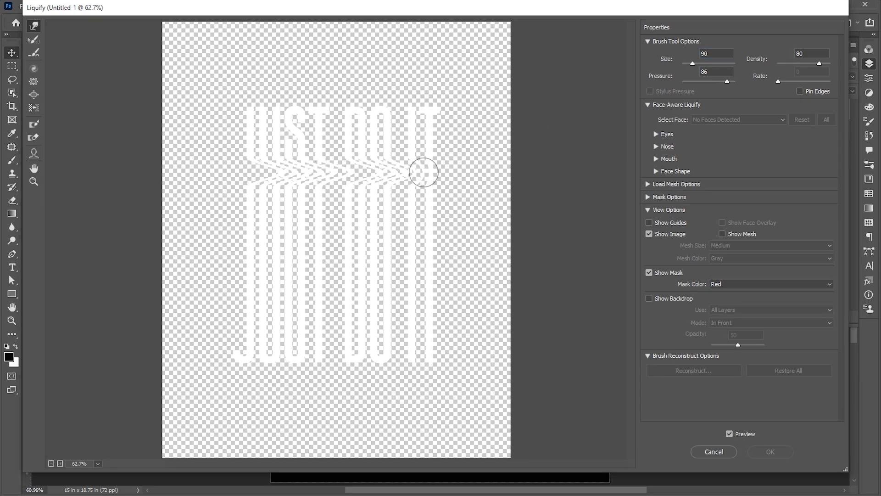
drag(424, 172, 456, 299)
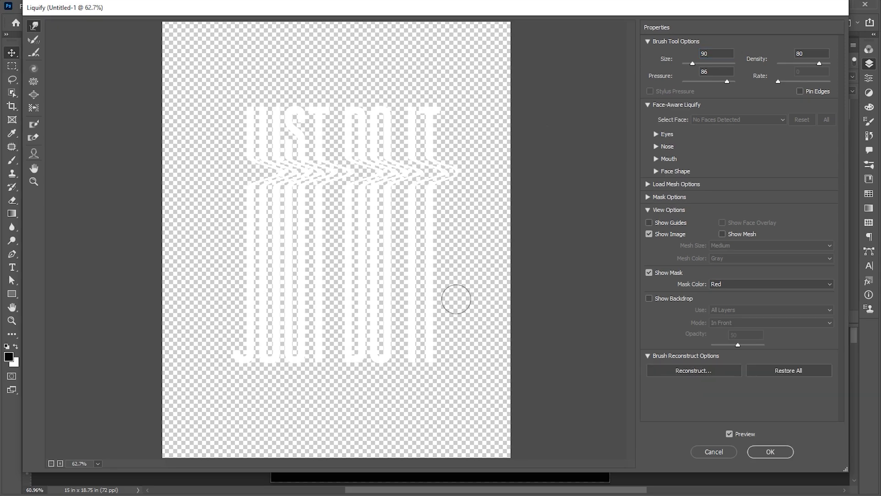
drag(456, 298, 212, 304)
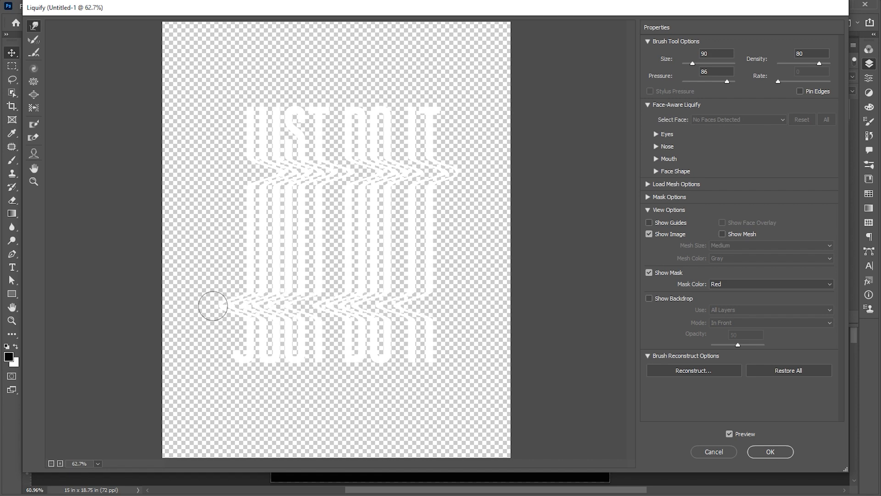
mouse_move(770, 452)
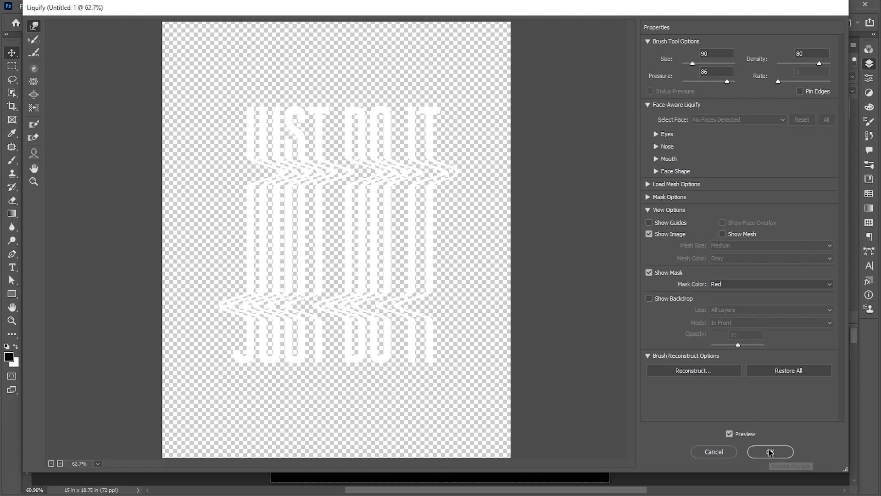
click(769, 452)
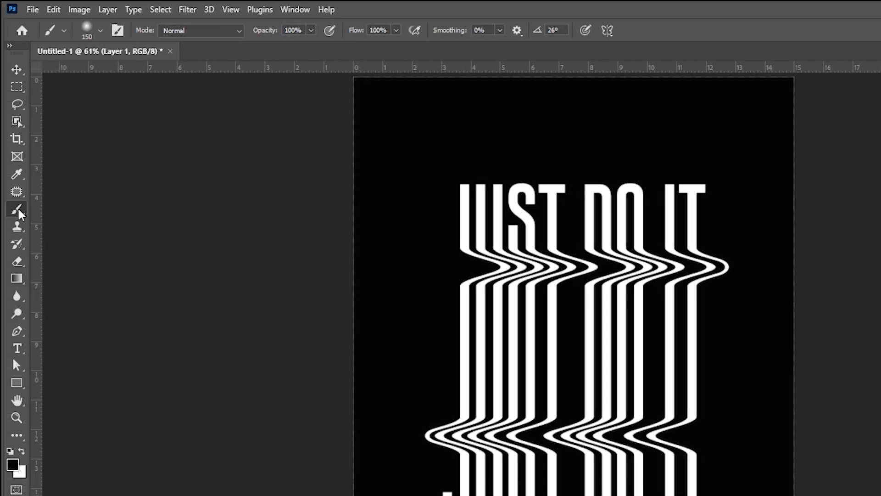
- Ready a Soft Round brush enlarged to about 306 px
click(100, 31)
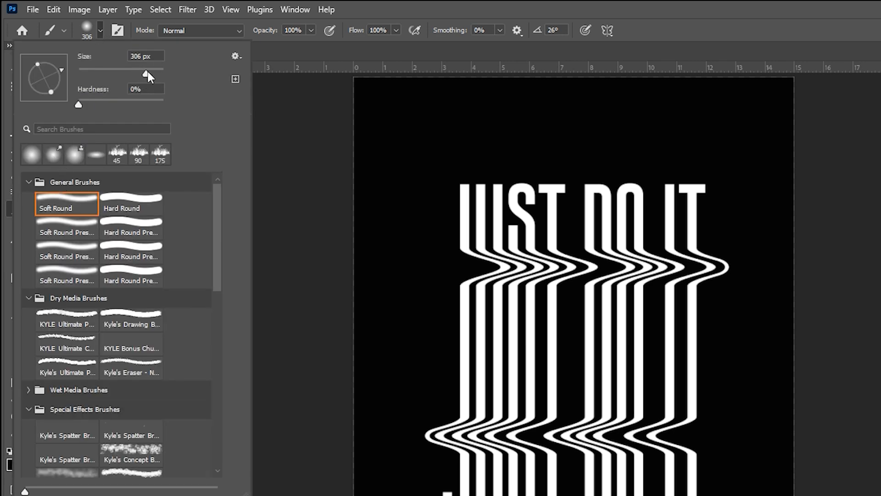
drag(148, 69, 137, 69)
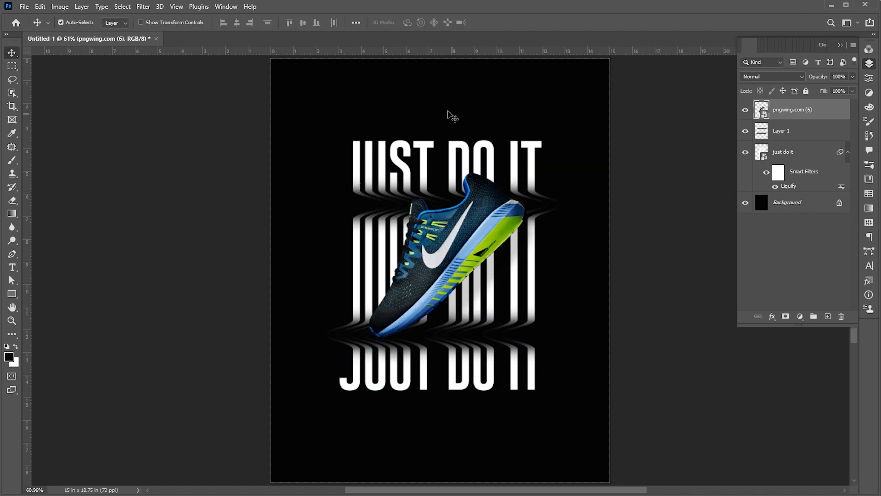
- Add an EXCLUSIVE heading above JUST DO IT set in Gotham Medium
click(12, 267)
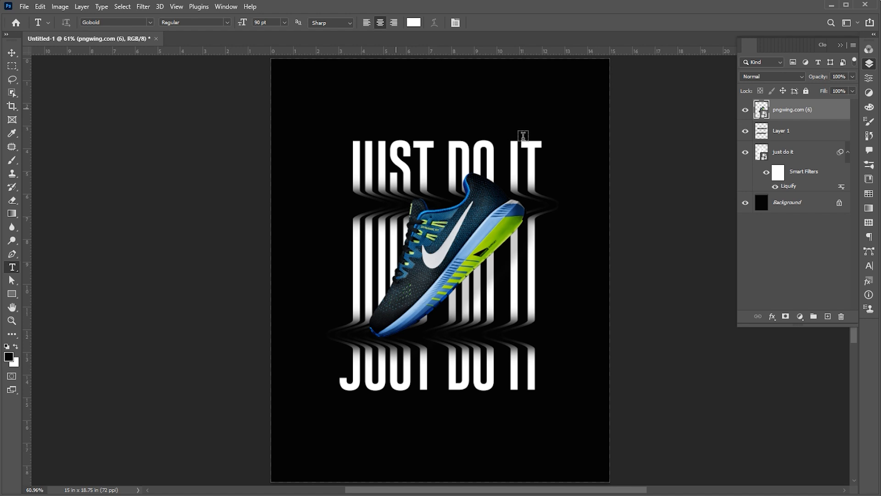
text(EXCLUSIZ)
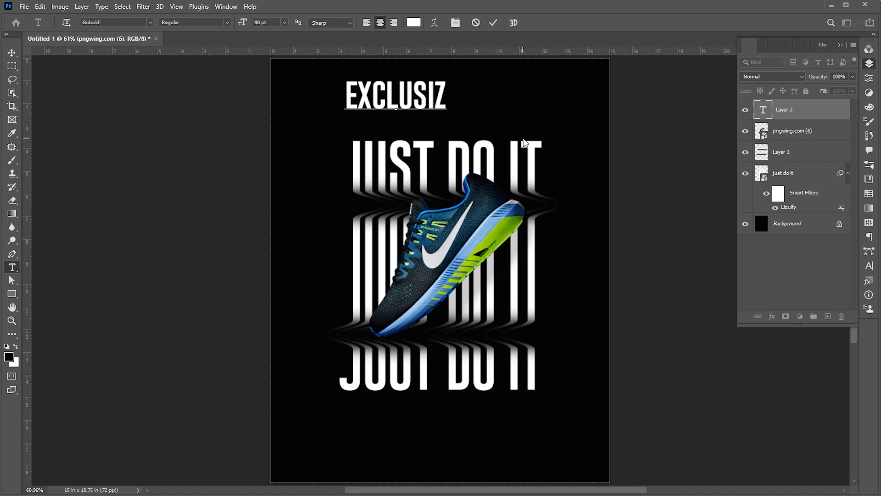
text(EXCLUSIVE)
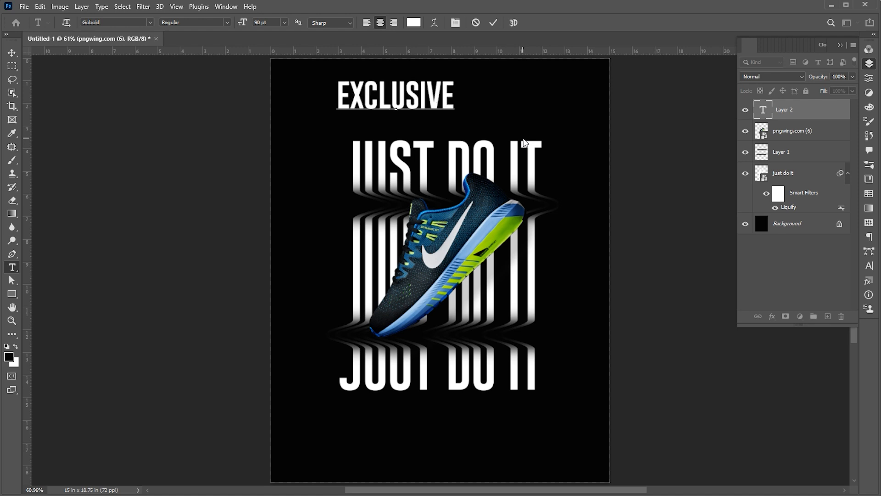
click(116, 22)
text(Gotham)
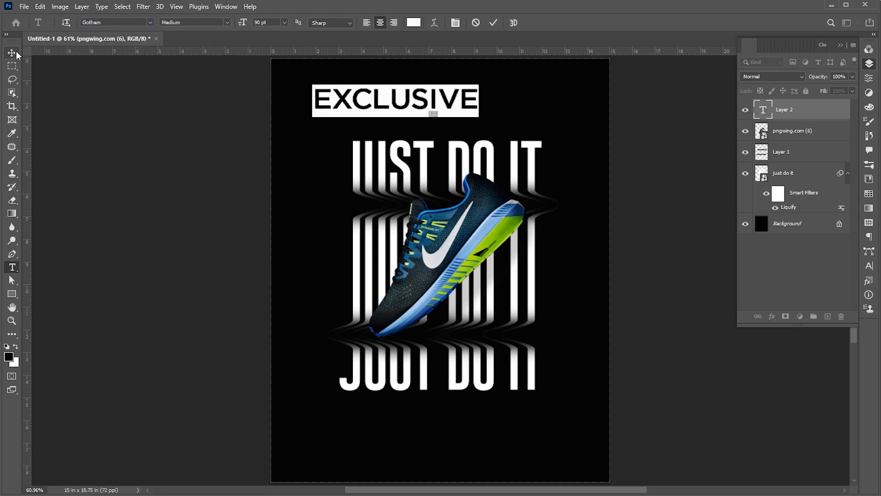
click(12, 53)
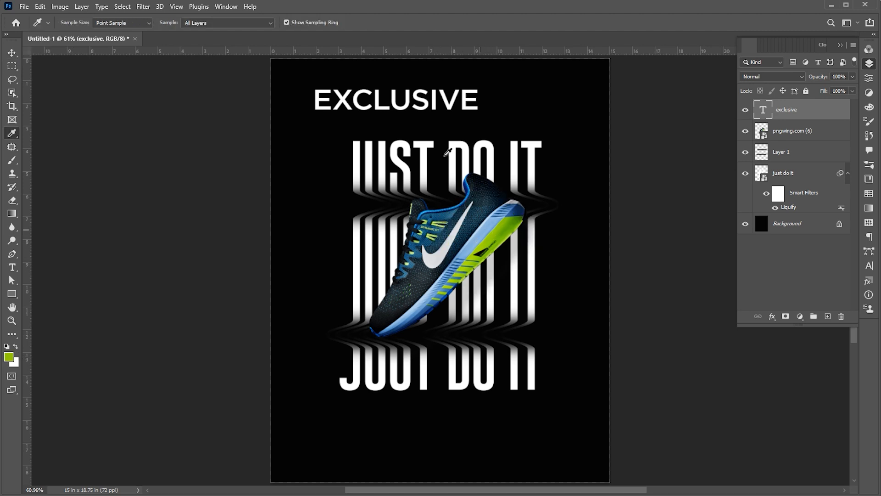
- Colour EXCLUSIVE the shoe's lime green, shrink it and centre it just above JUST DO IT
click(11, 54)
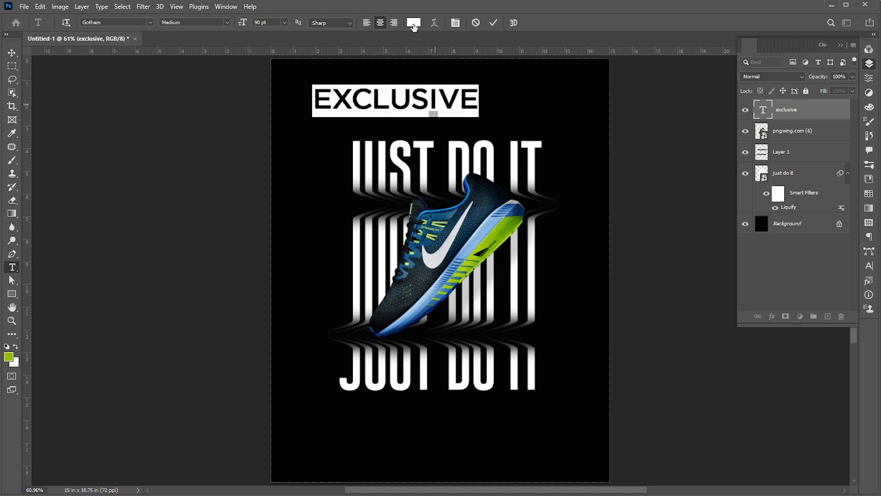
click(414, 22)
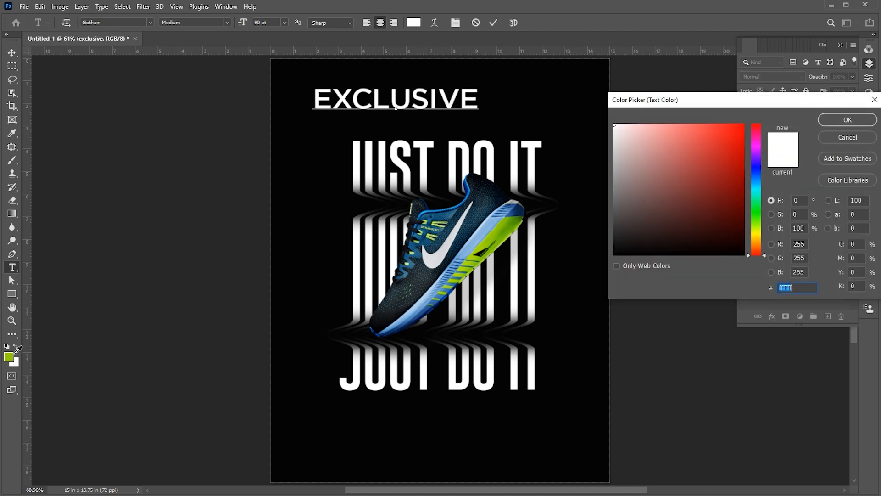
click(847, 119)
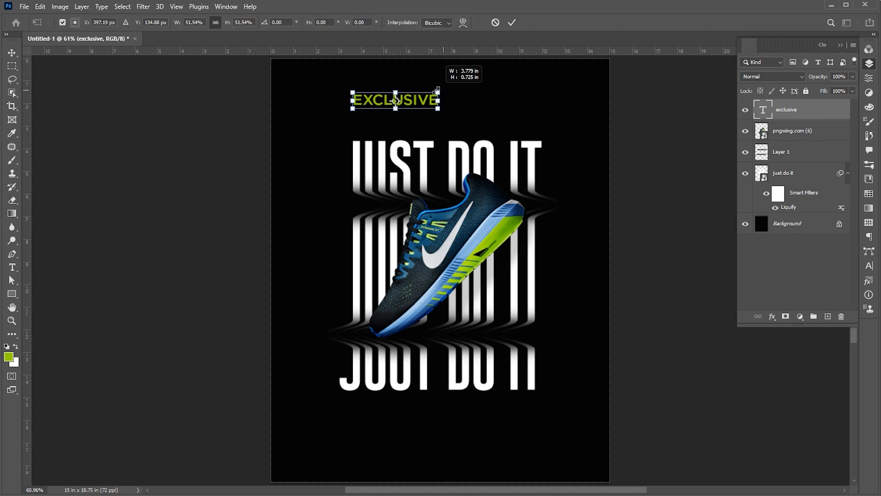
drag(395, 100, 442, 124)
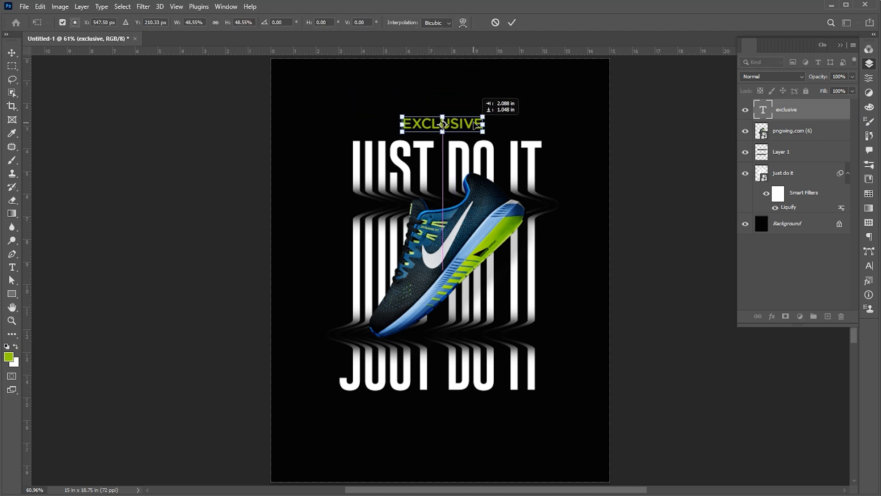
click(511, 22)
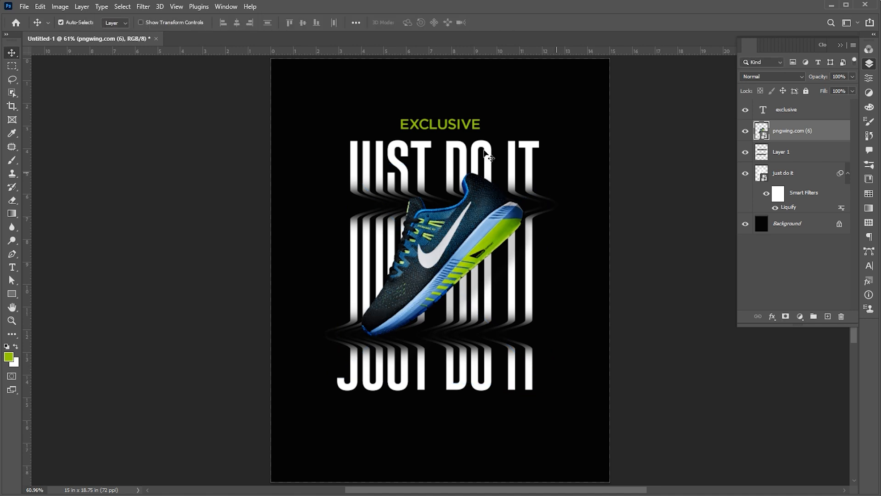
mouse_move(474, 130)
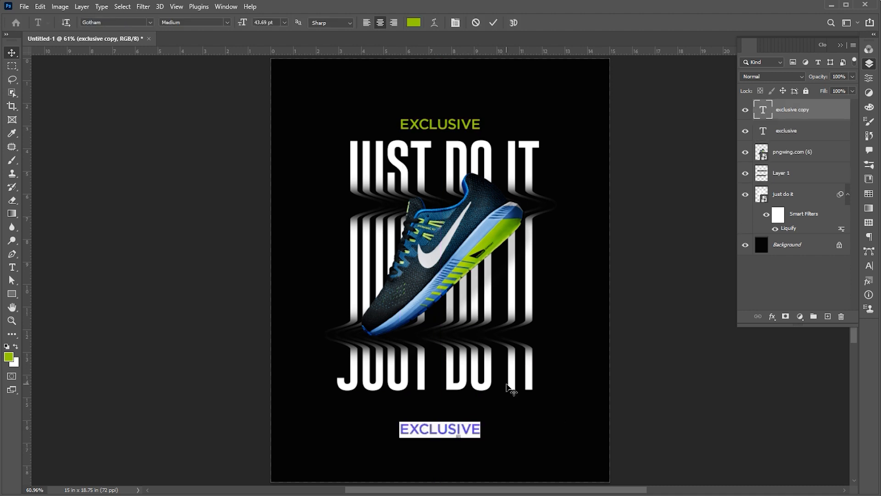
- Retype the duplicated bottom heading as RUN FOR THE LIFE!
text(RUN FOR THE LI)
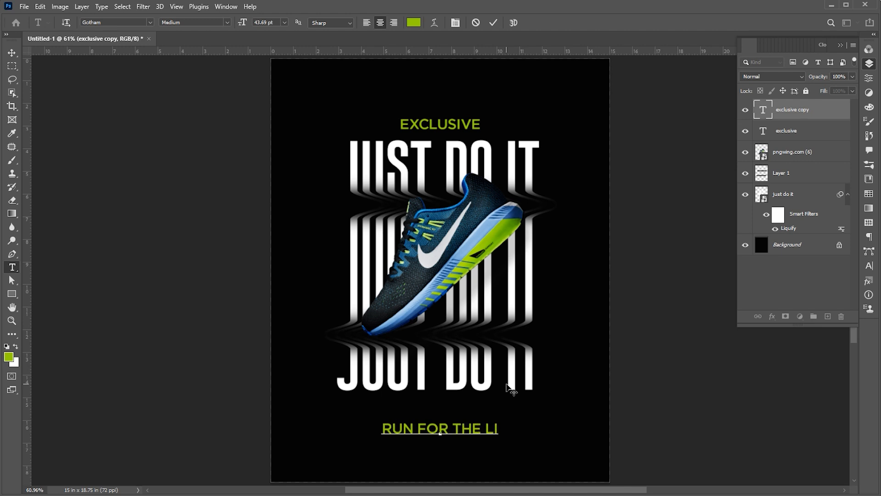
text(FE!)
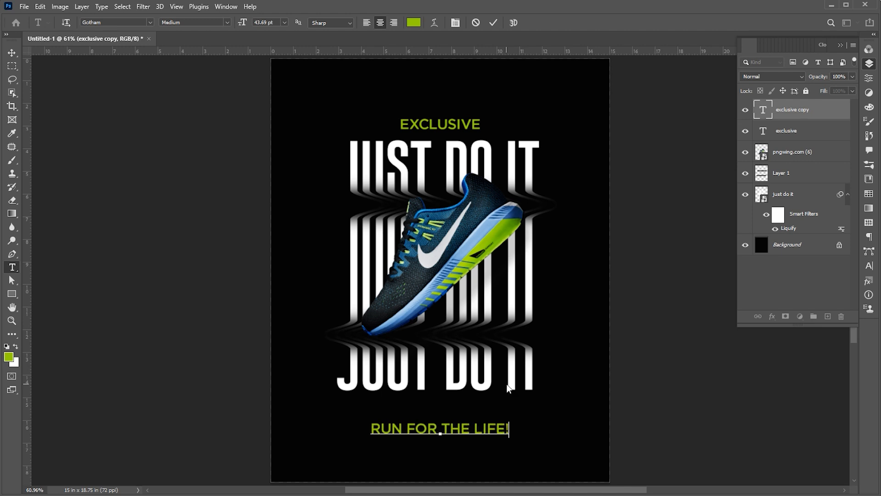
click(11, 52)
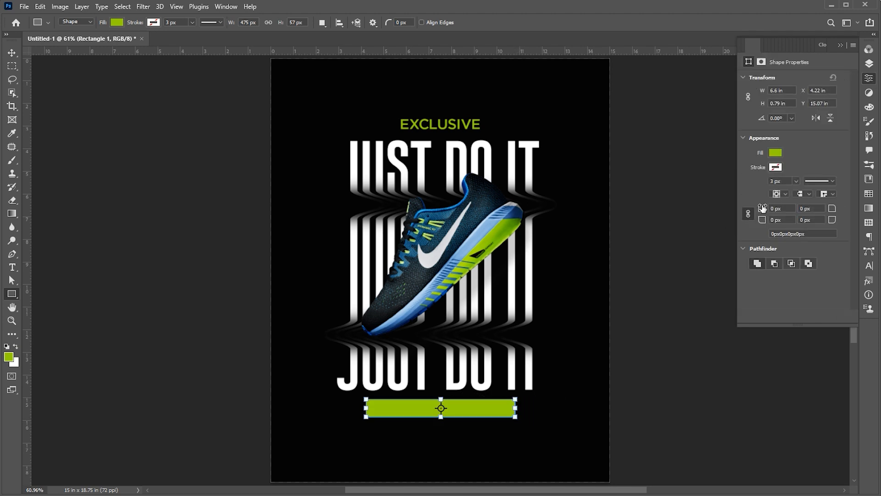
- Give the lime green bar a 7 px corner radius and return to the Layers panel
text(7)
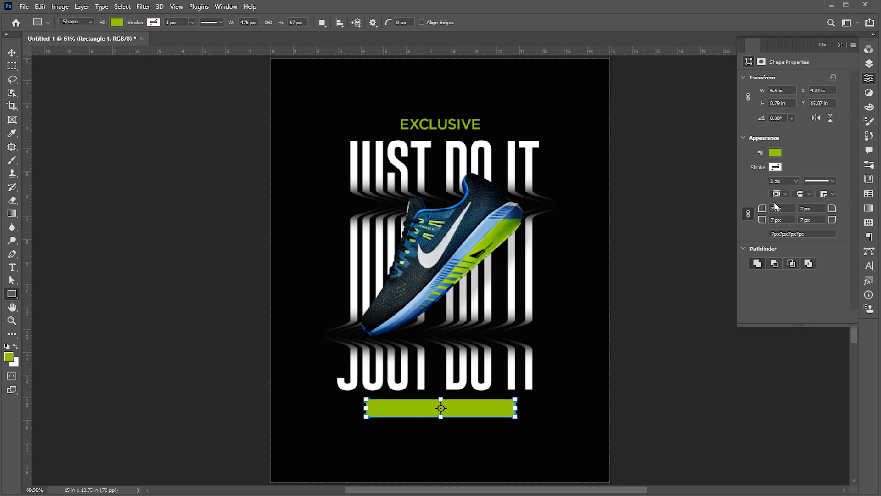
click(11, 53)
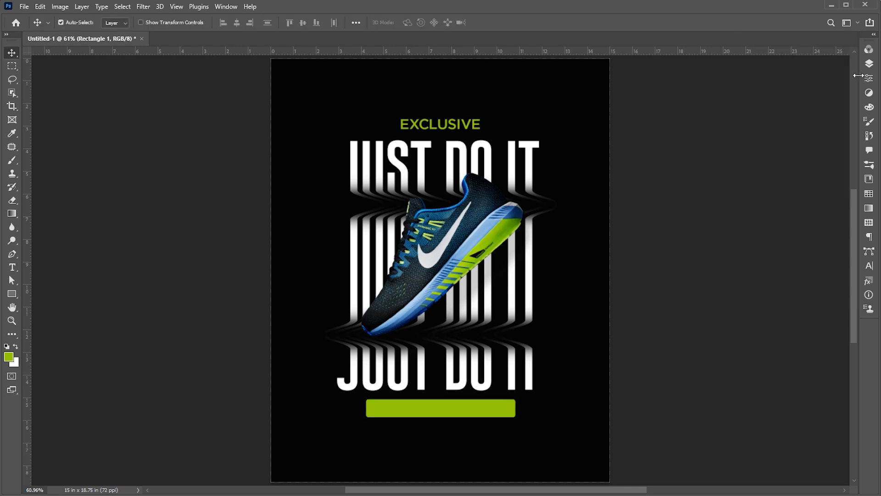
click(869, 63)
text(run for the life!)
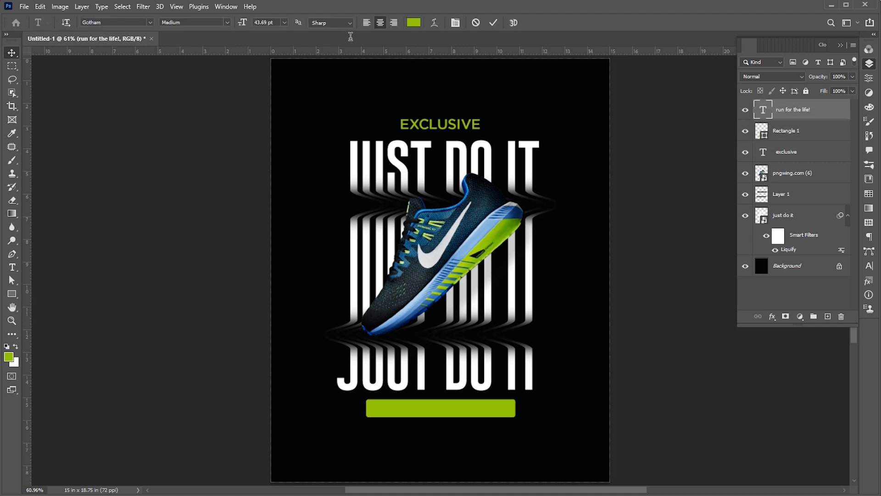
- Colour the RUN FOR THE LIFE! text black and scale it down with the green bar
click(414, 22)
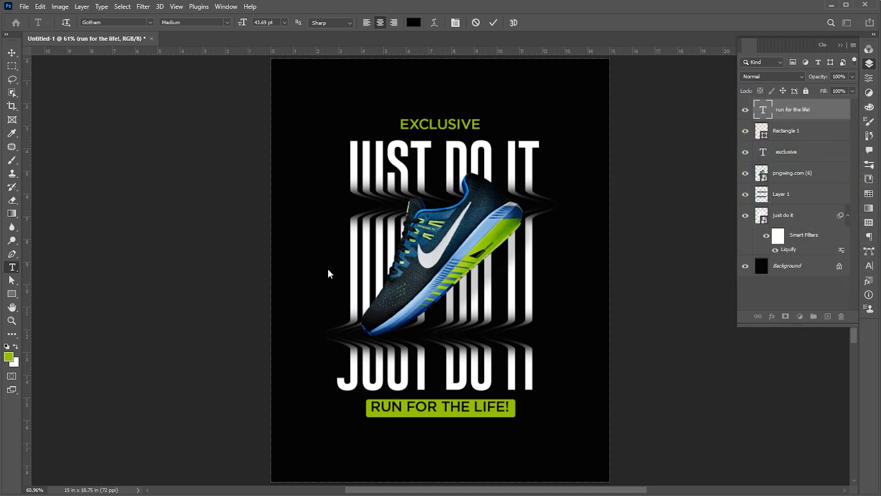
click(11, 52)
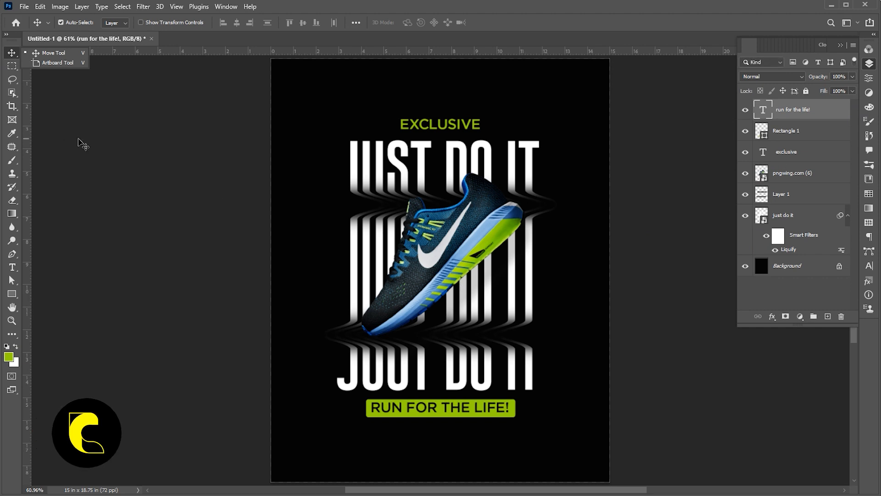
mouse_move(425, 257)
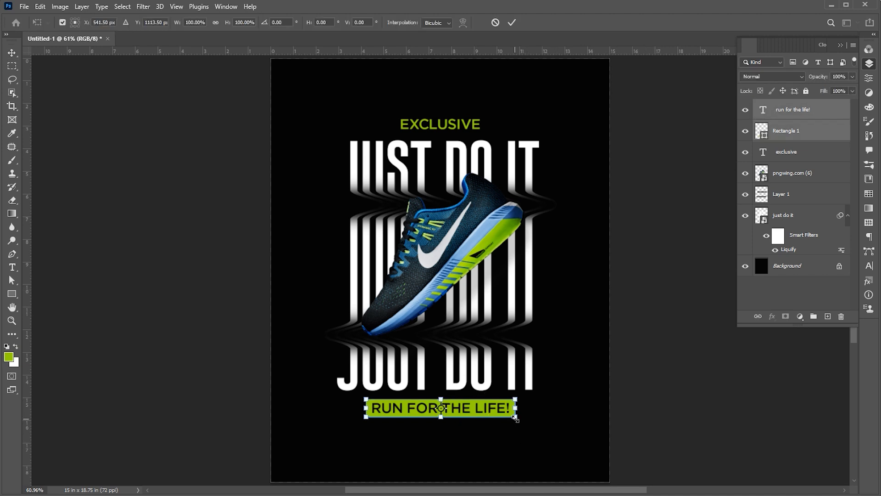
drag(515, 418, 505, 412)
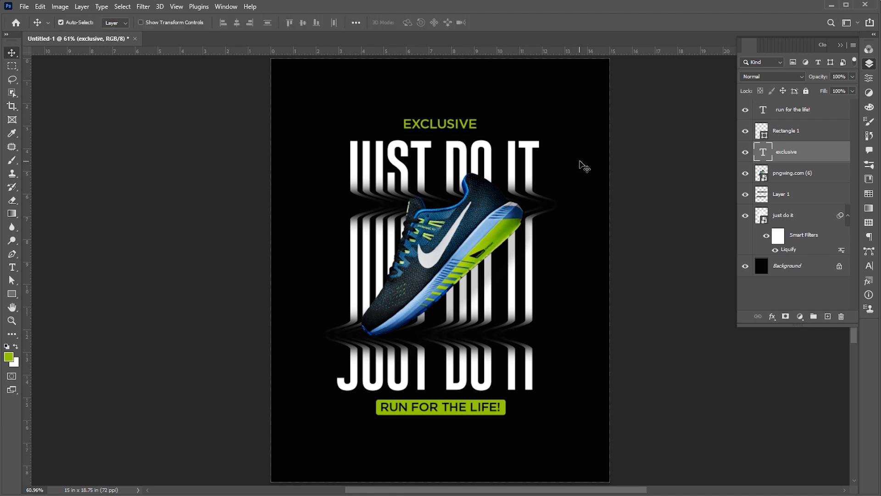
- Place the Nike logo and rasterize it so it can be inverted to white
click(24, 6)
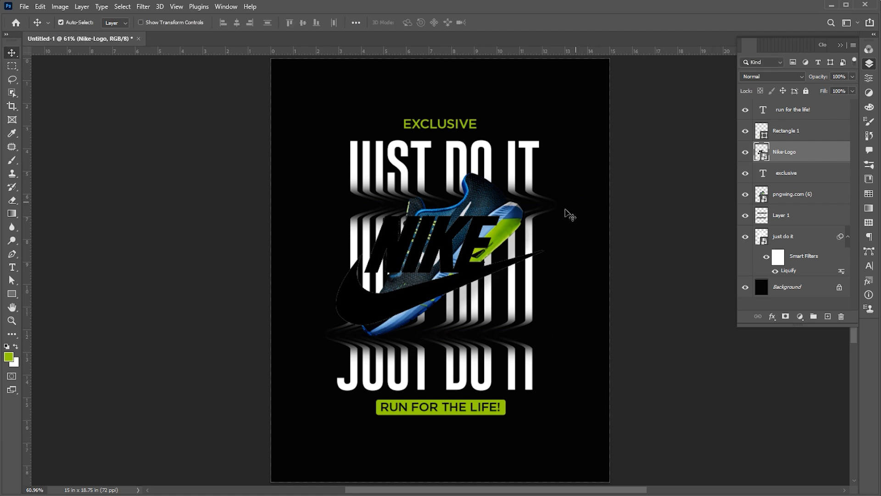
right_click(783, 152)
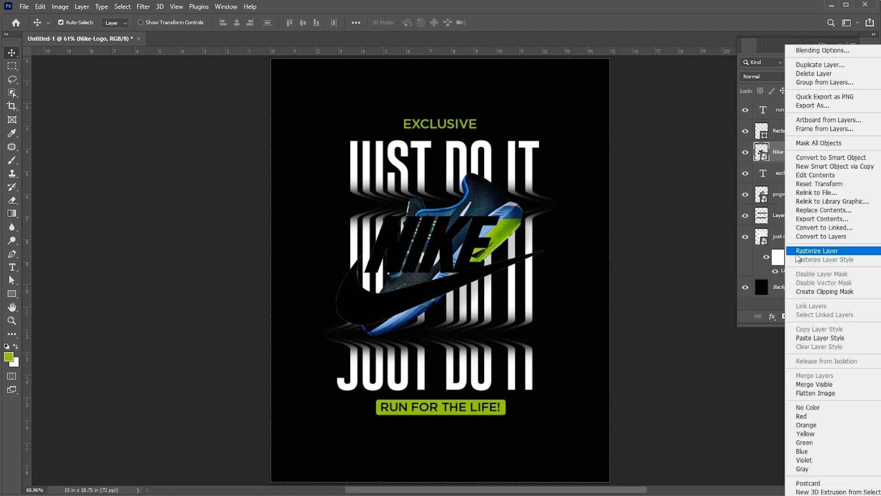
mouse_move(804, 256)
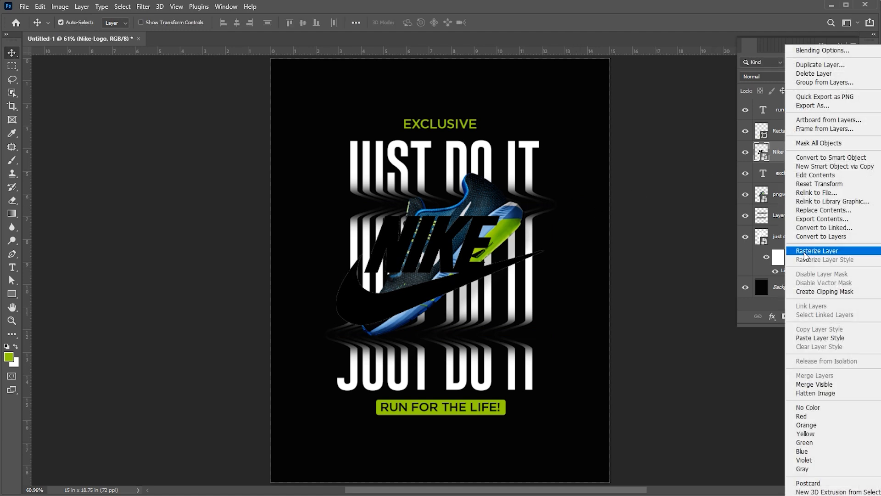
click(817, 250)
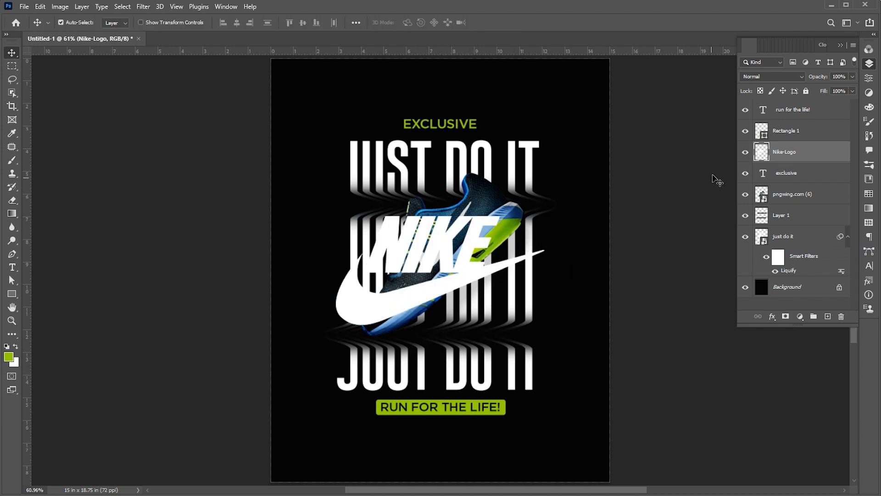
- Convert the white logo back to a Smart Object and scale it to about 33%
right_click(783, 151)
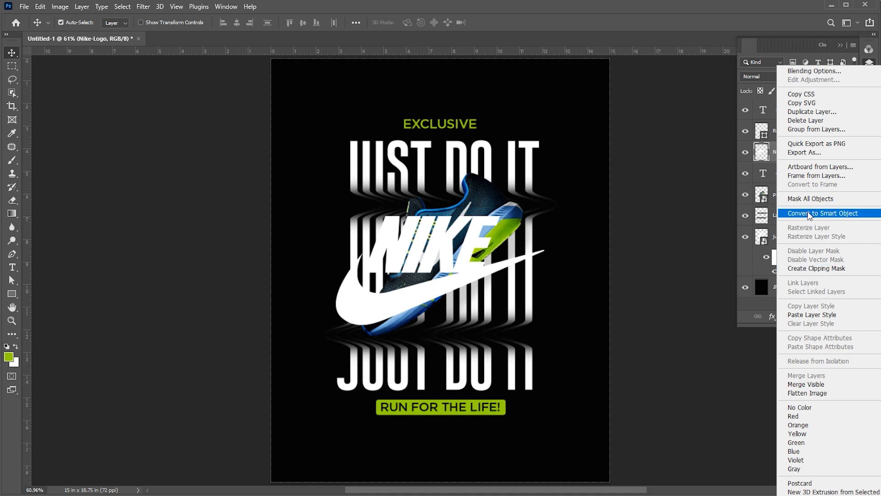
click(822, 213)
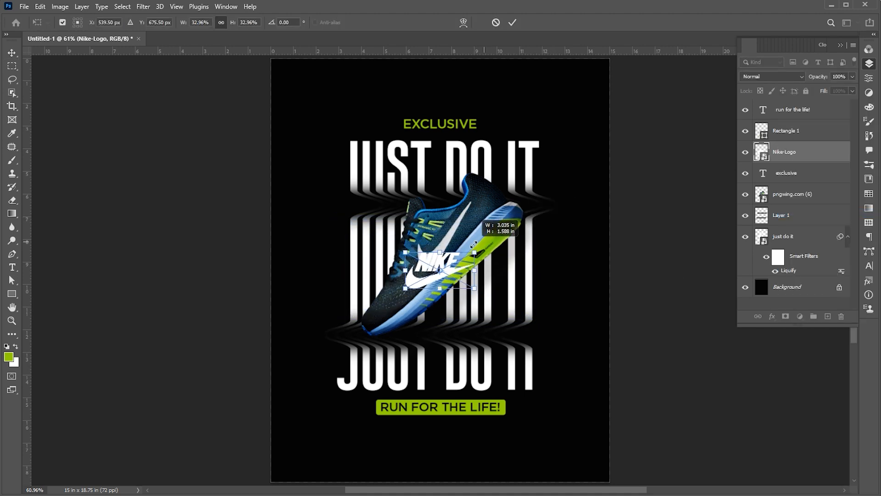
drag(440, 264, 439, 452)
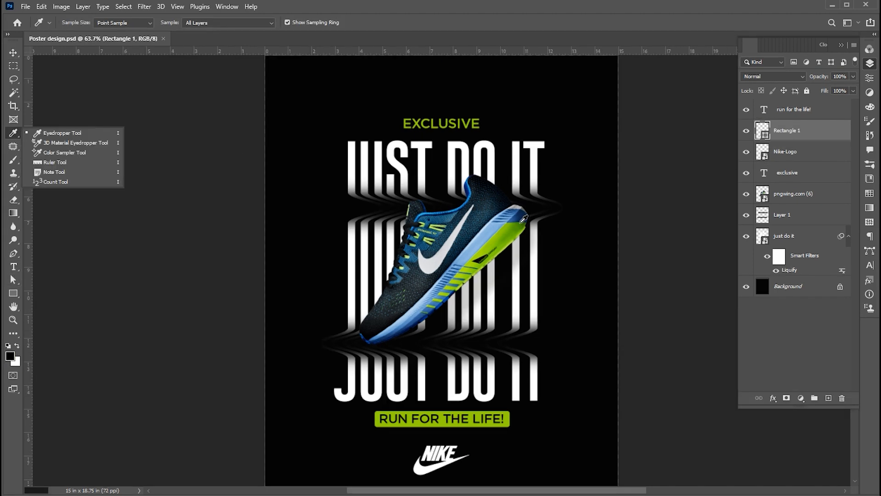
- Sample a dark green from the artwork with the Eyedropper and add a new empty layer
click(516, 225)
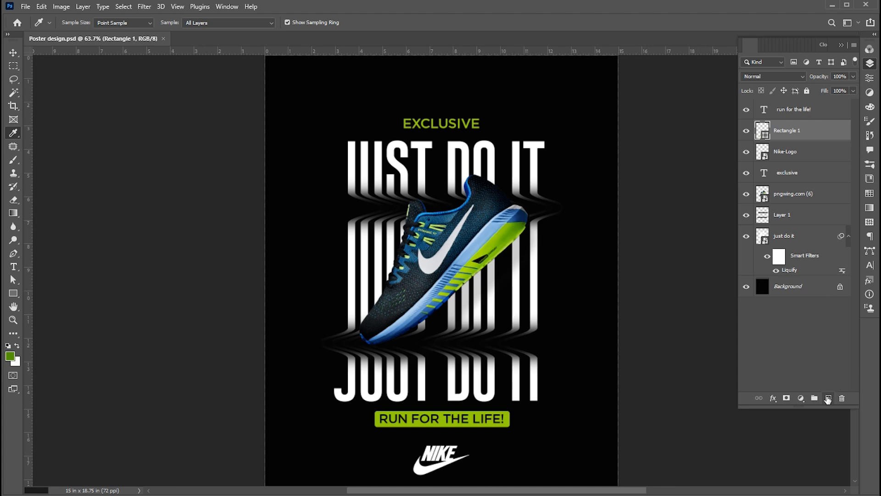
click(828, 399)
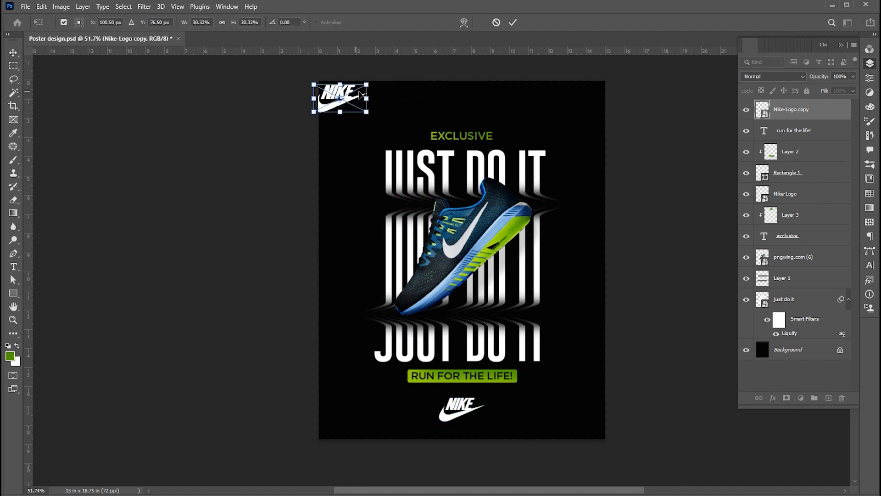
- Transform the small logo copy into a tiled grid and bring up its blending settings
right_click(792, 109)
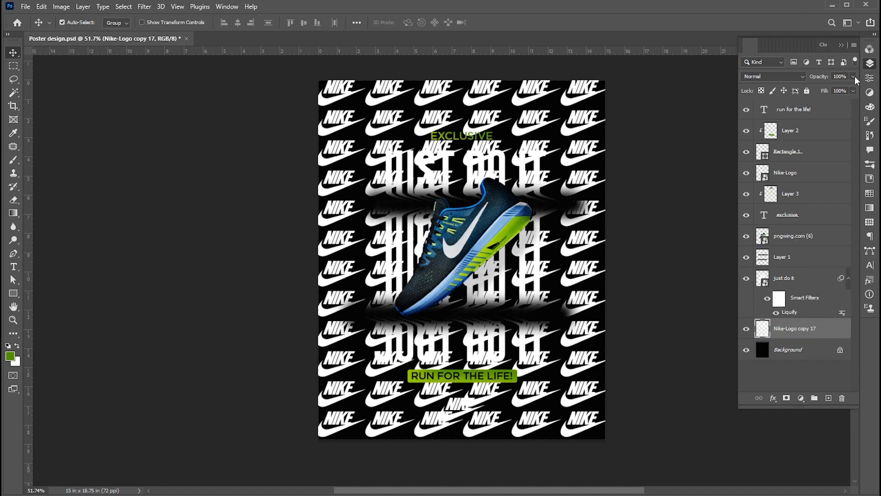
click(843, 77)
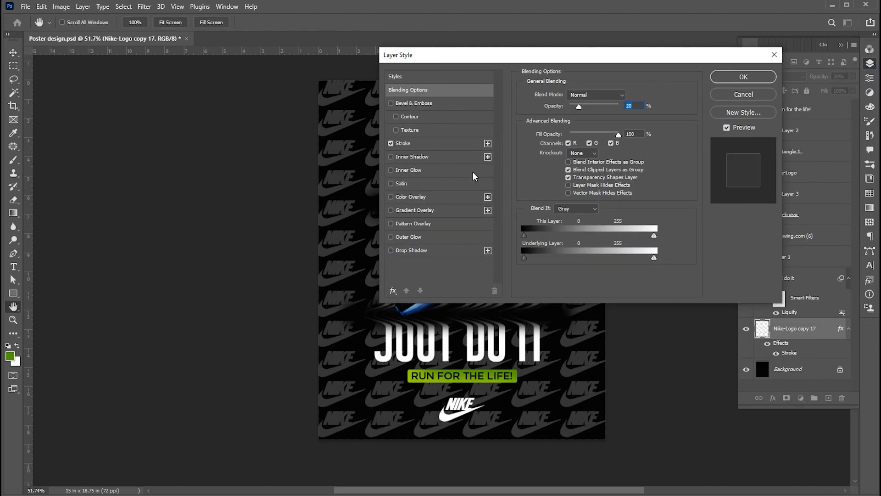
- Apply the 20% opacity outlined style to the tiled logos and reselect that layer
click(402, 143)
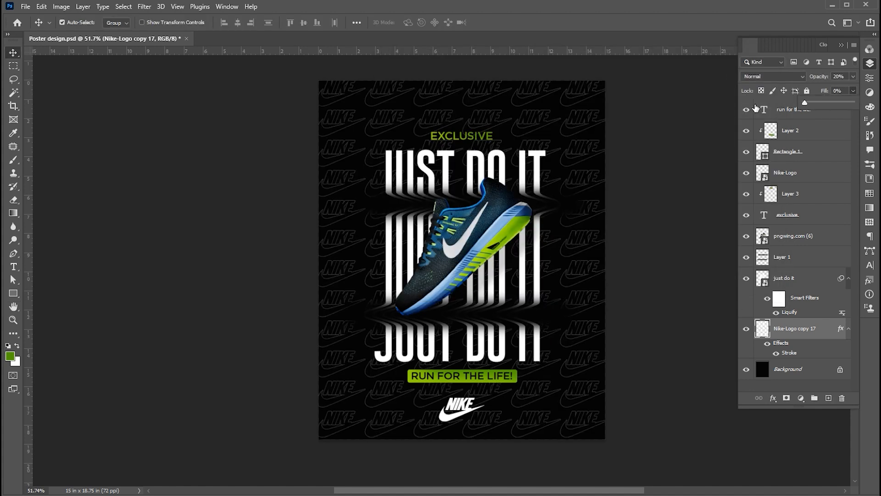
click(798, 109)
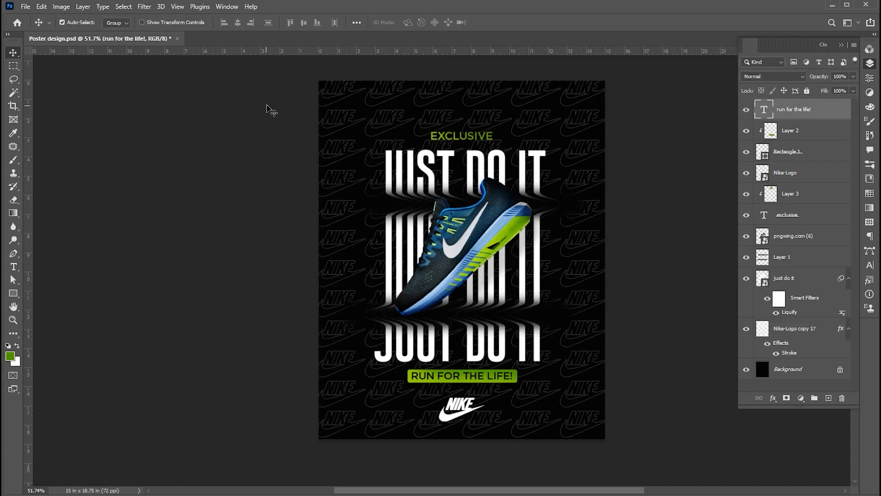
click(795, 328)
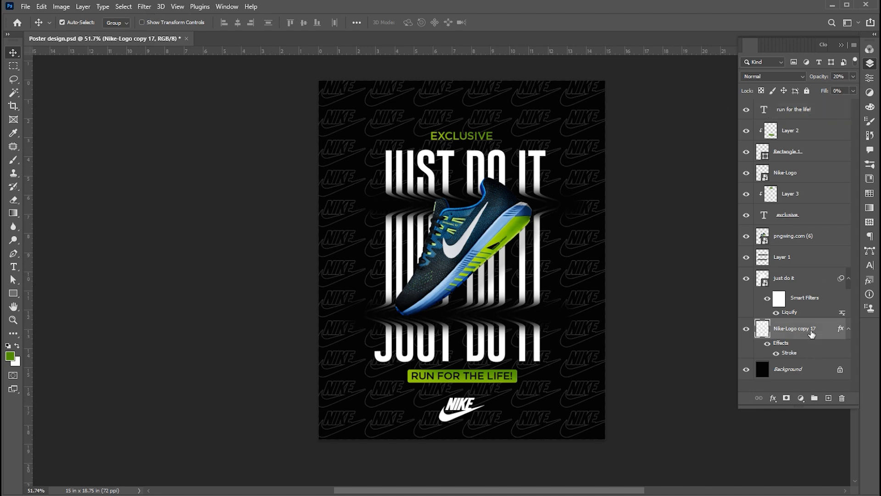
- Soften the tiled logos with a 1 px Gaussian Blur
click(144, 7)
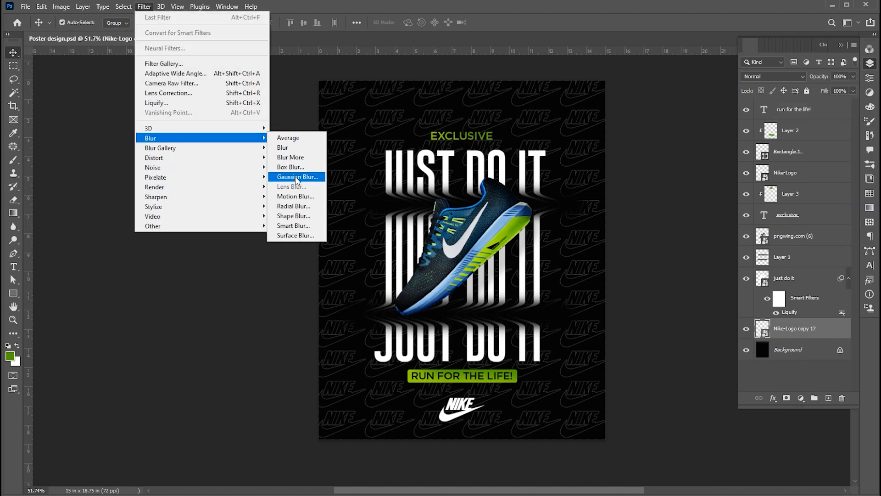
click(297, 176)
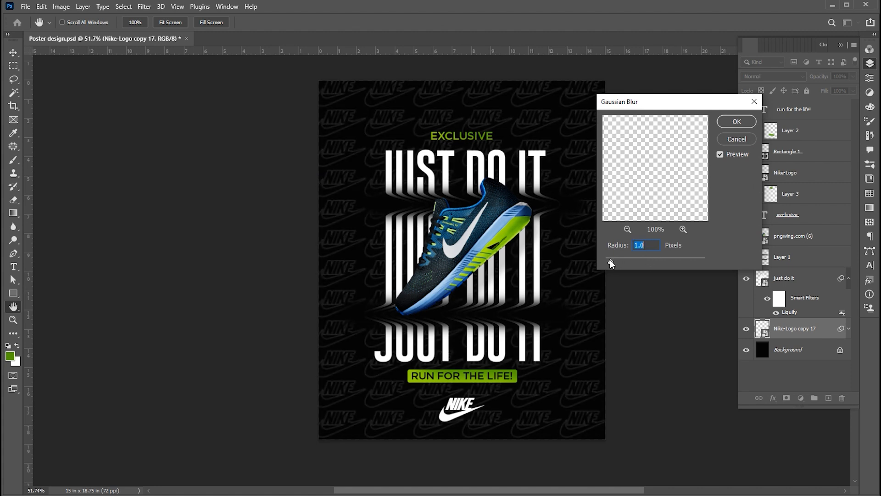
click(735, 121)
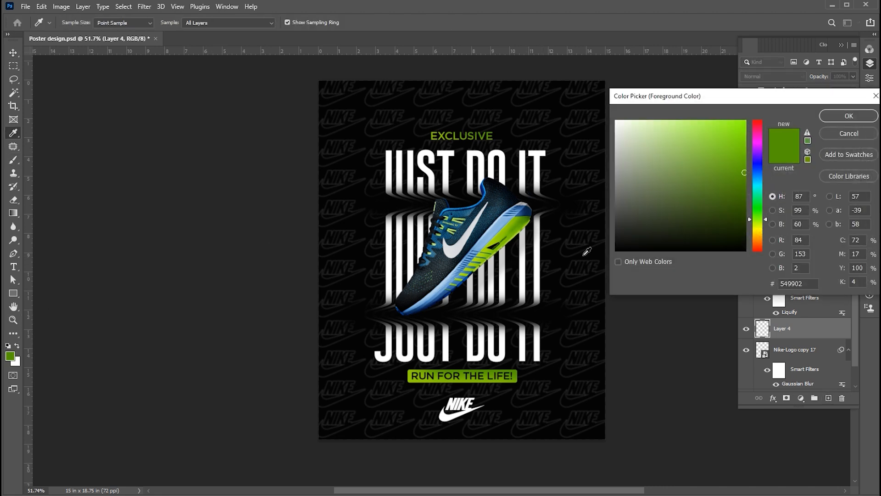
- Confirm green 549902 as the foreground colour
click(848, 116)
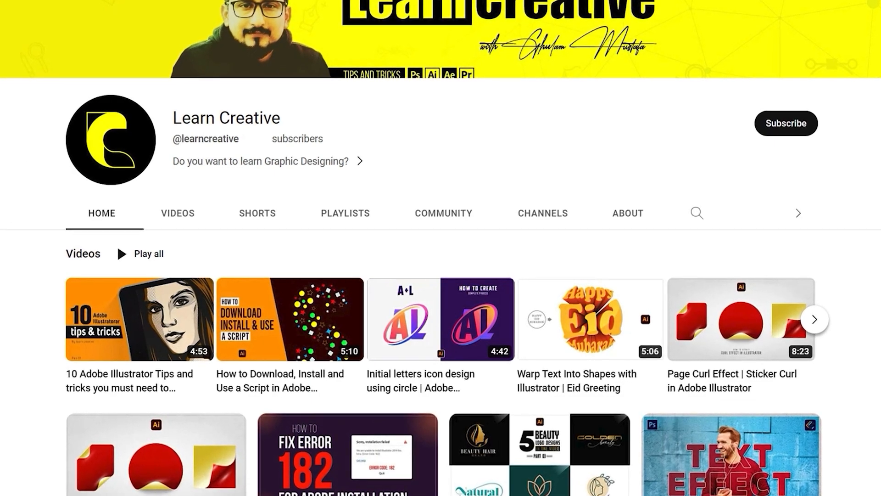
- Scroll through the channel's Videos grid of Illustrator and Photoshop designs
scroll(down, 3)
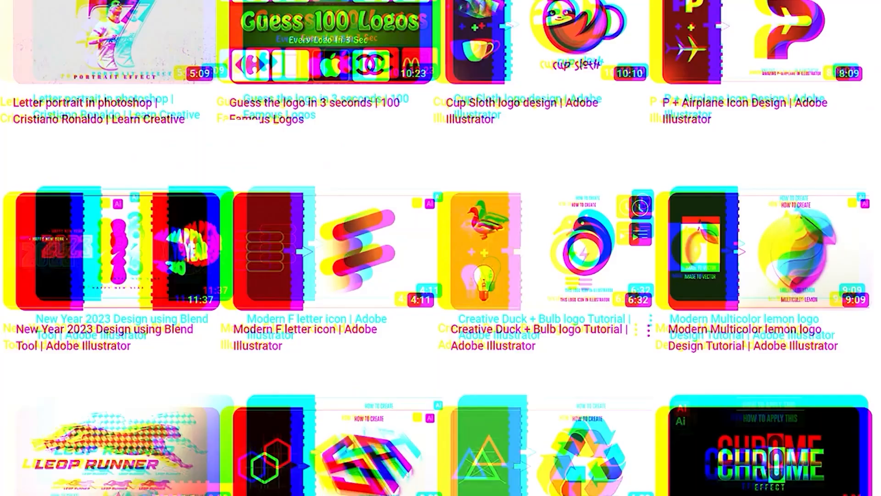